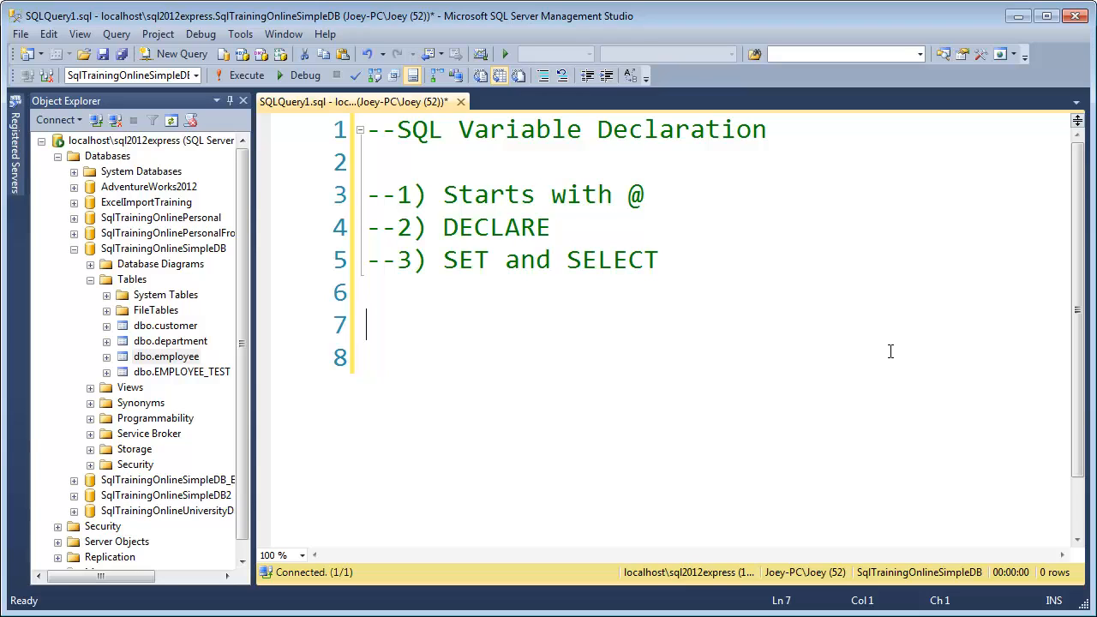
text(@)
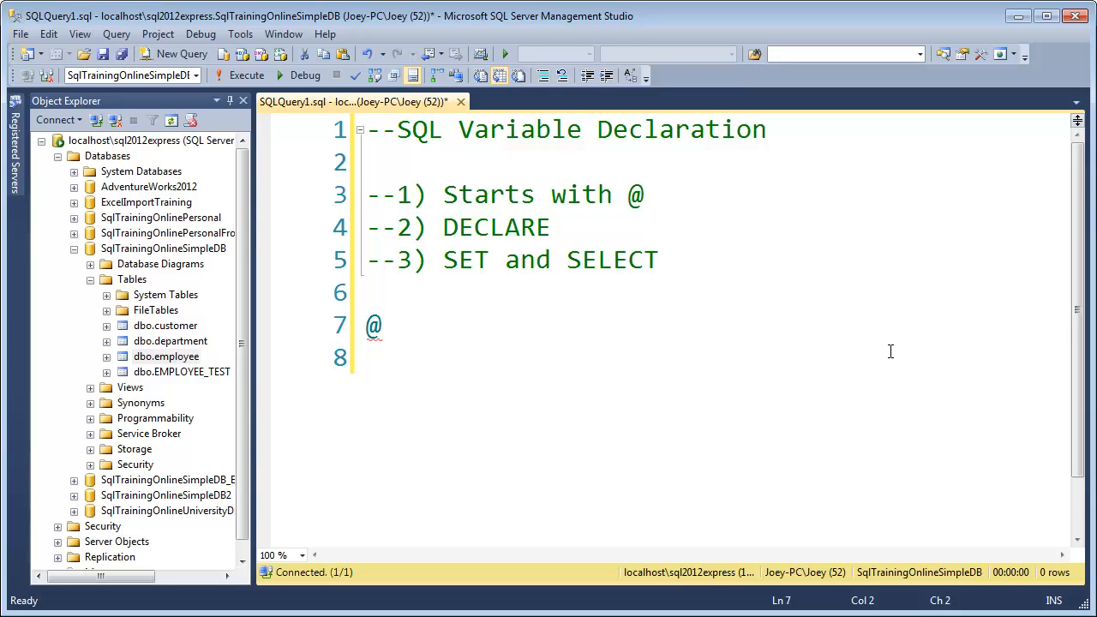
text(M)
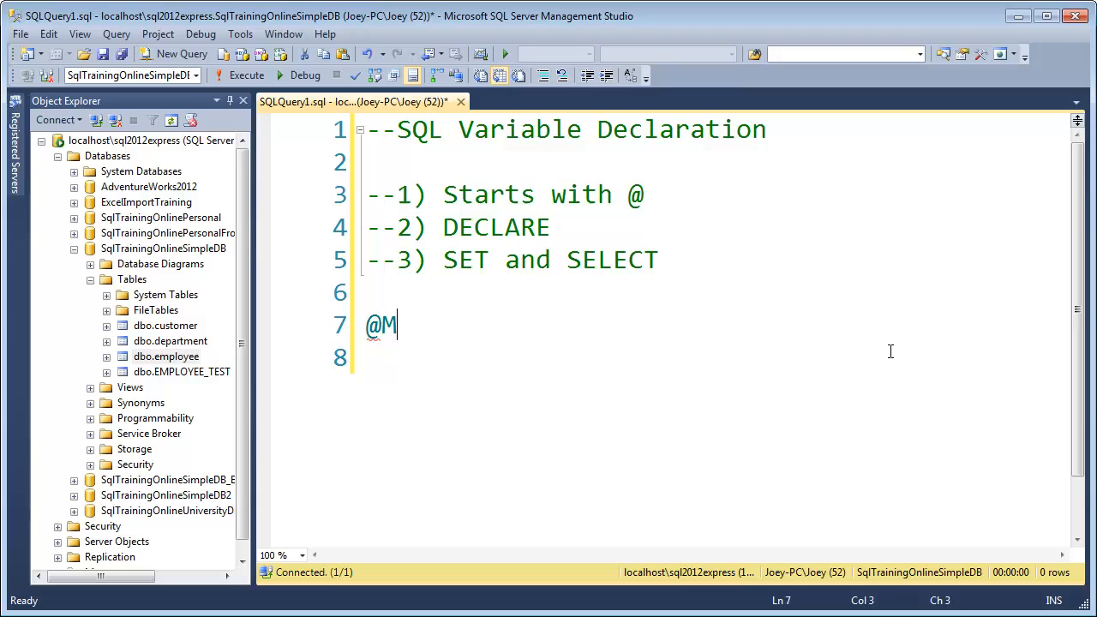
text(y_v)
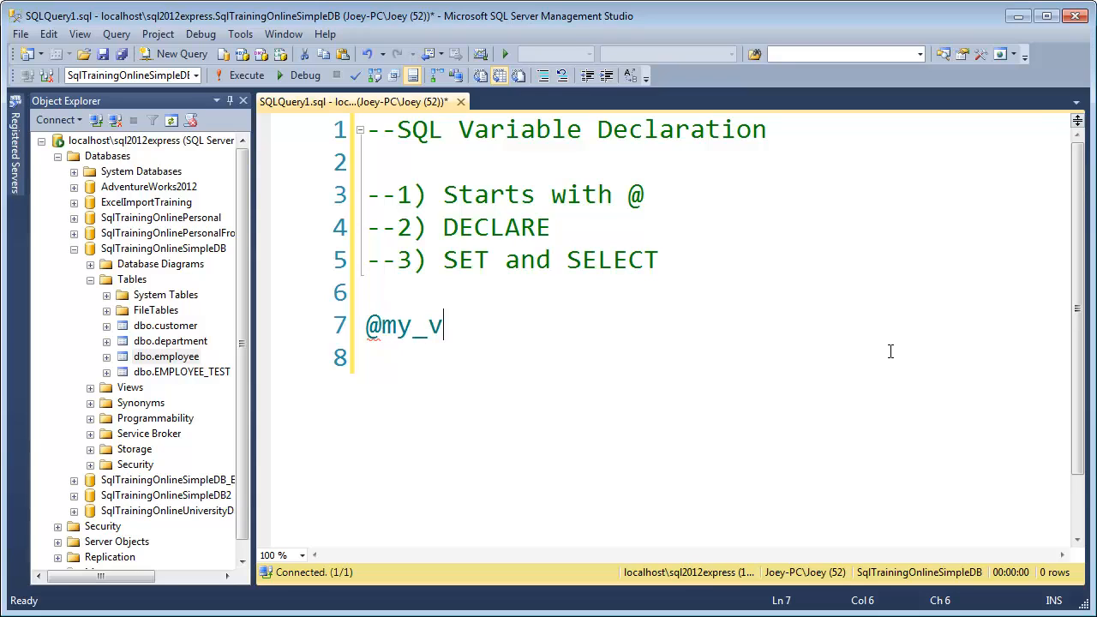
text(ariable)
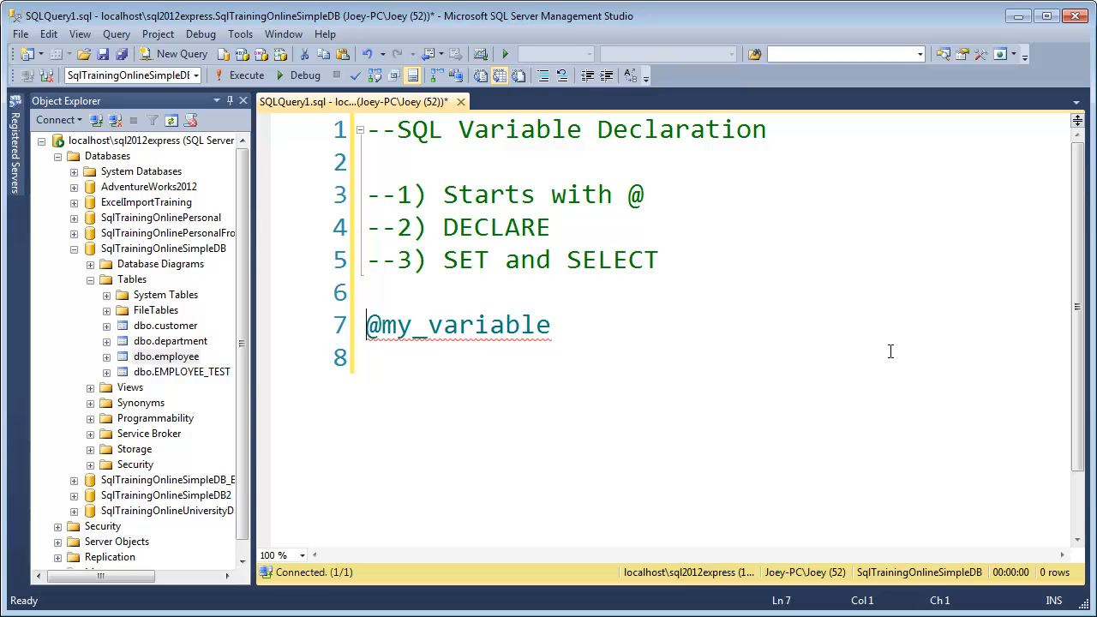
text(DECLA)
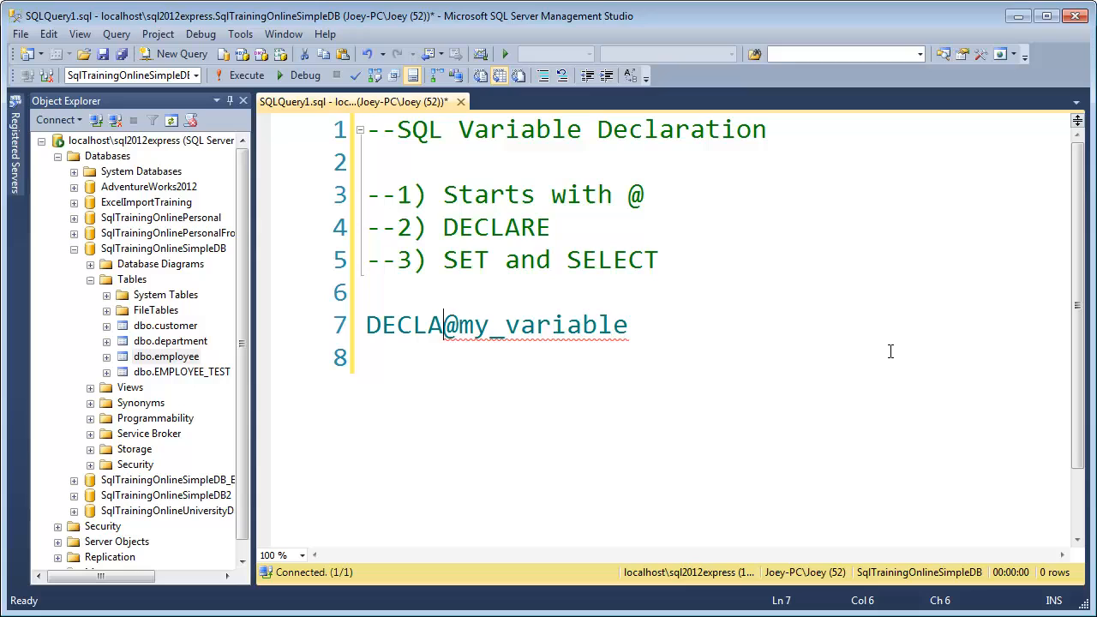
text(RE)
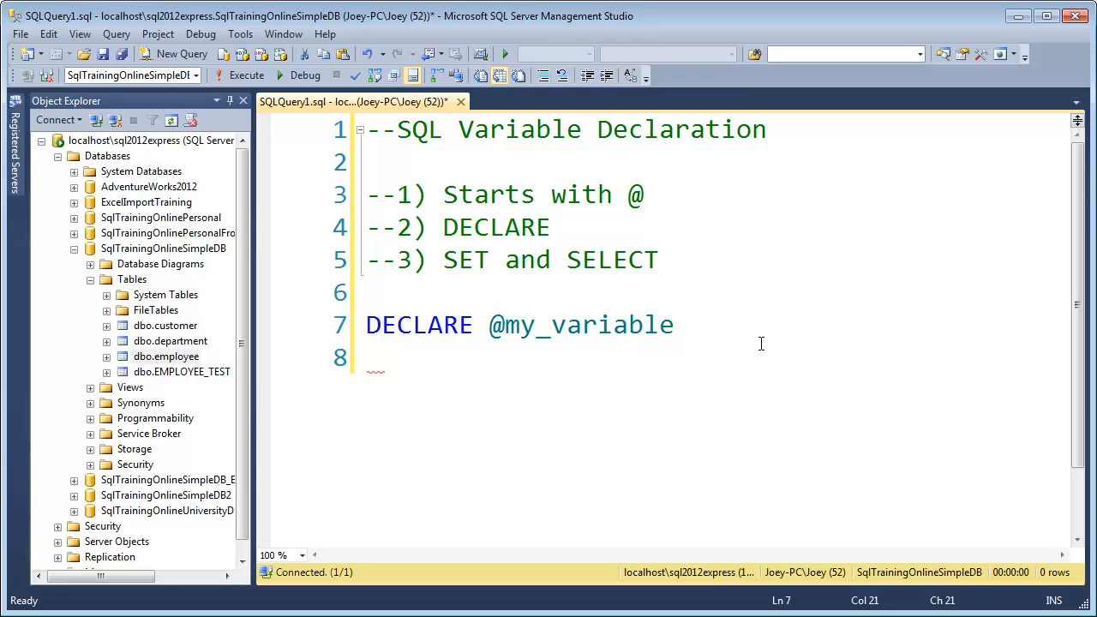
click(675, 326)
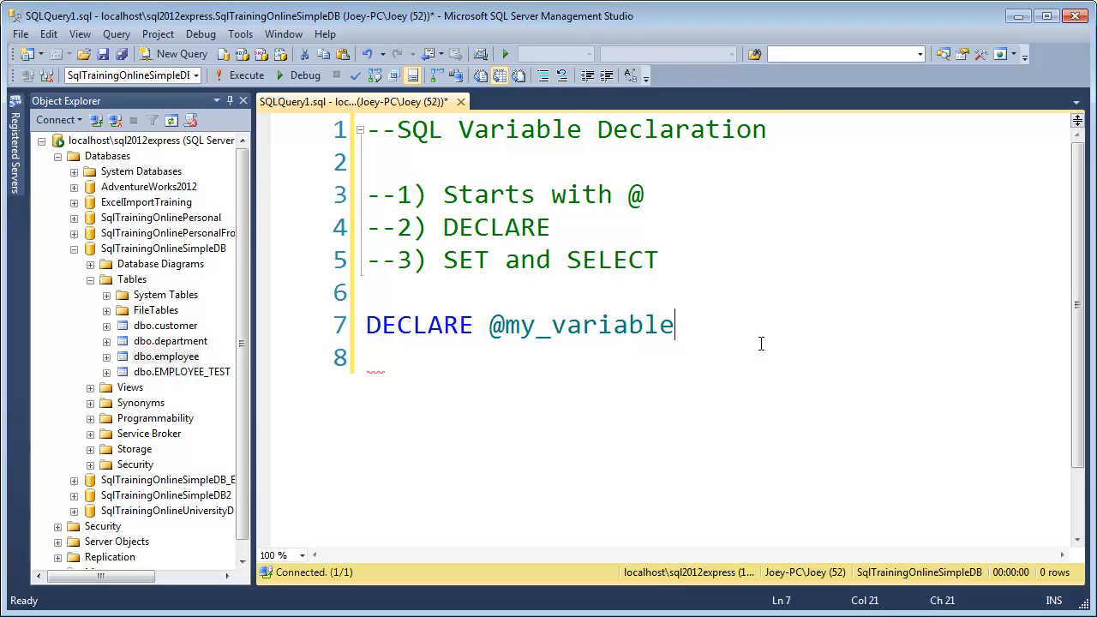
text(int,)
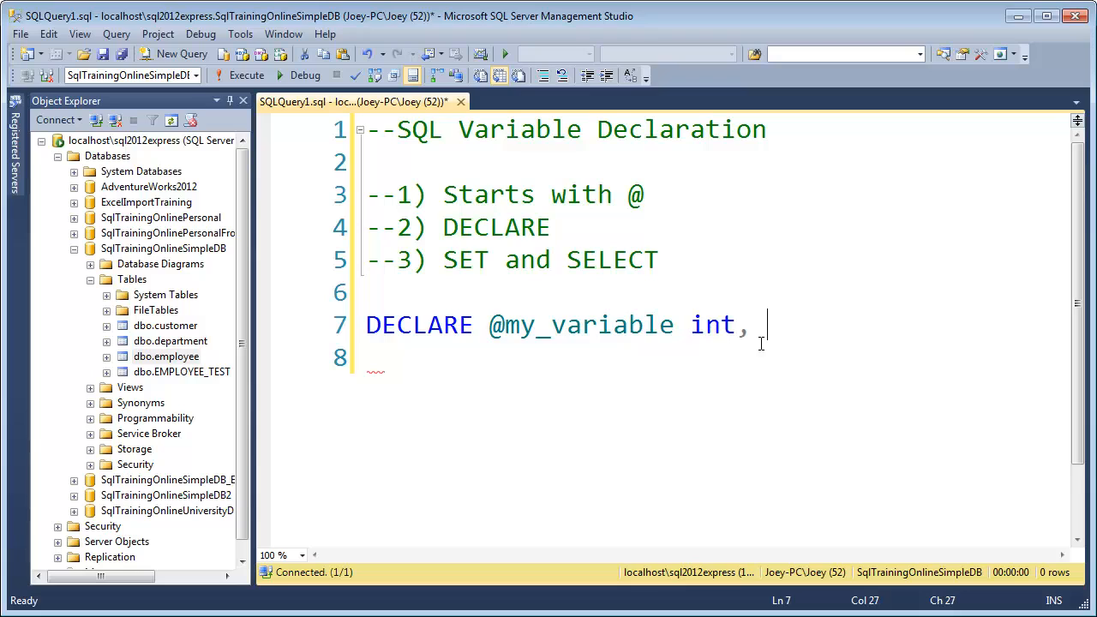
text(decim)
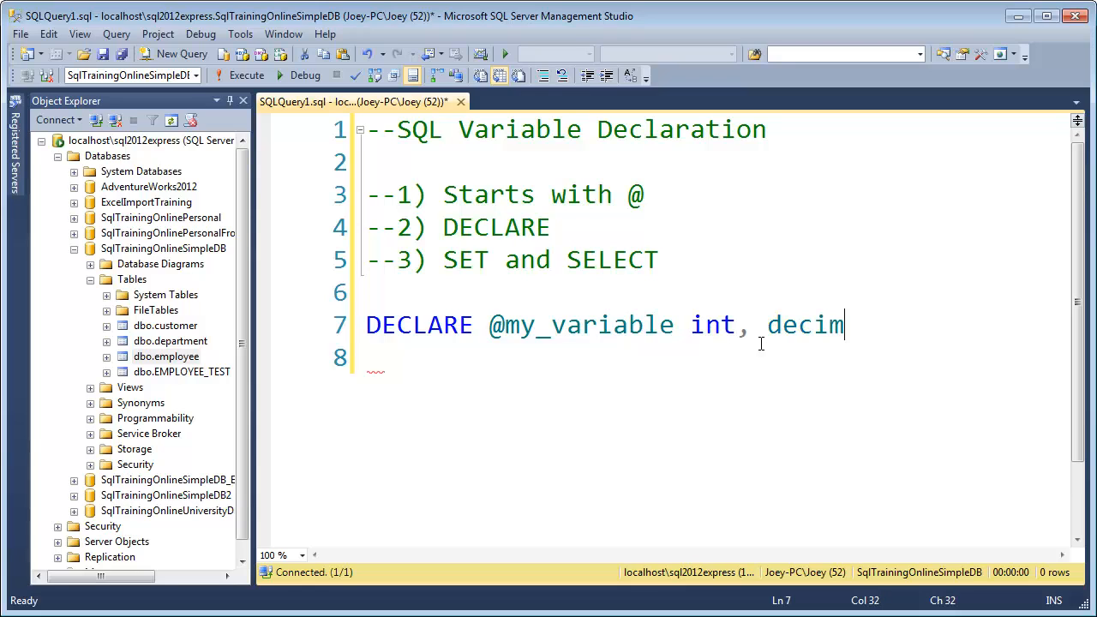
text(al)
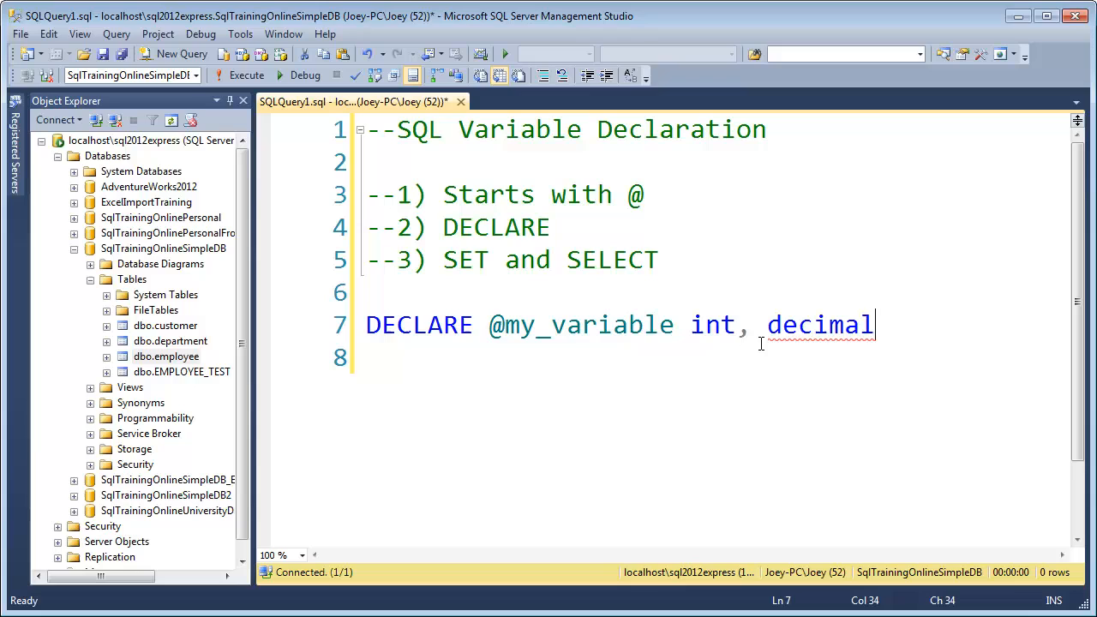
text(, varchar)
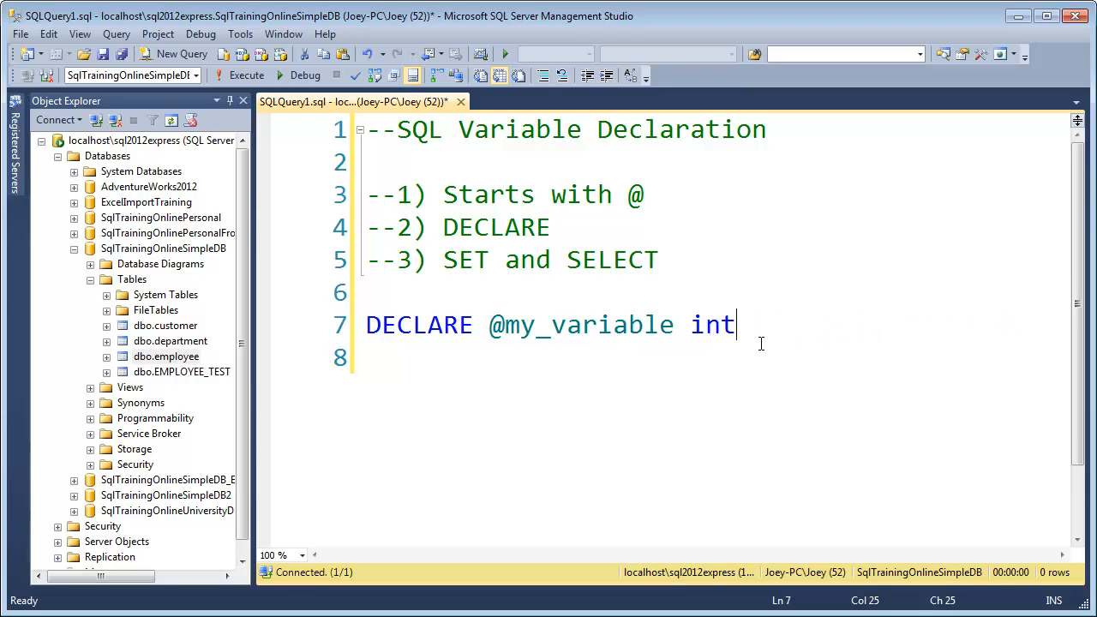
text(;)
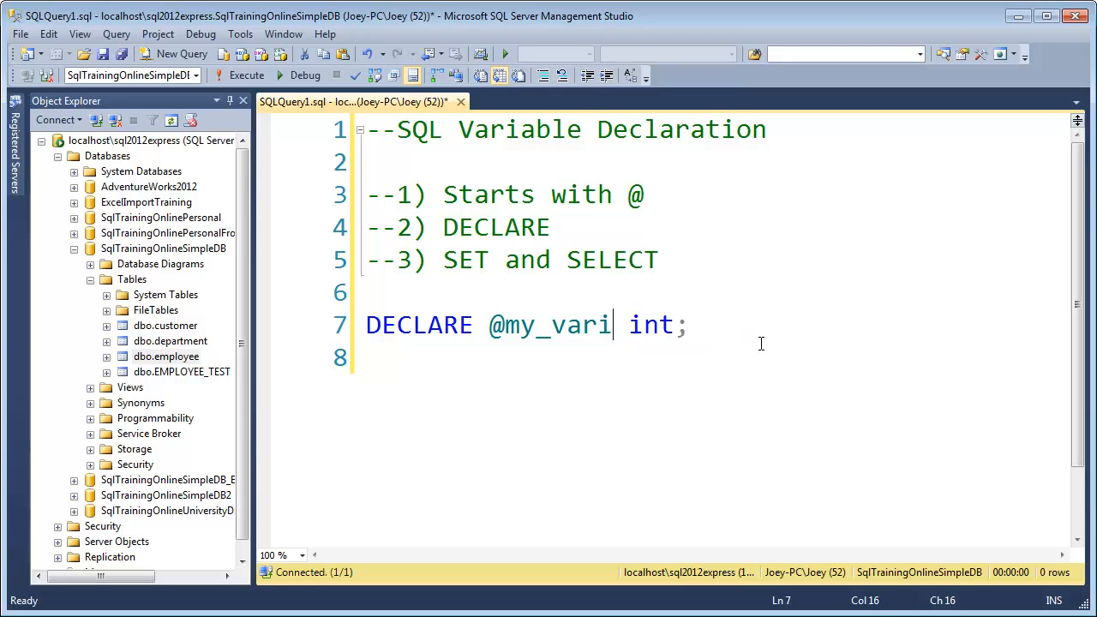
text(int)
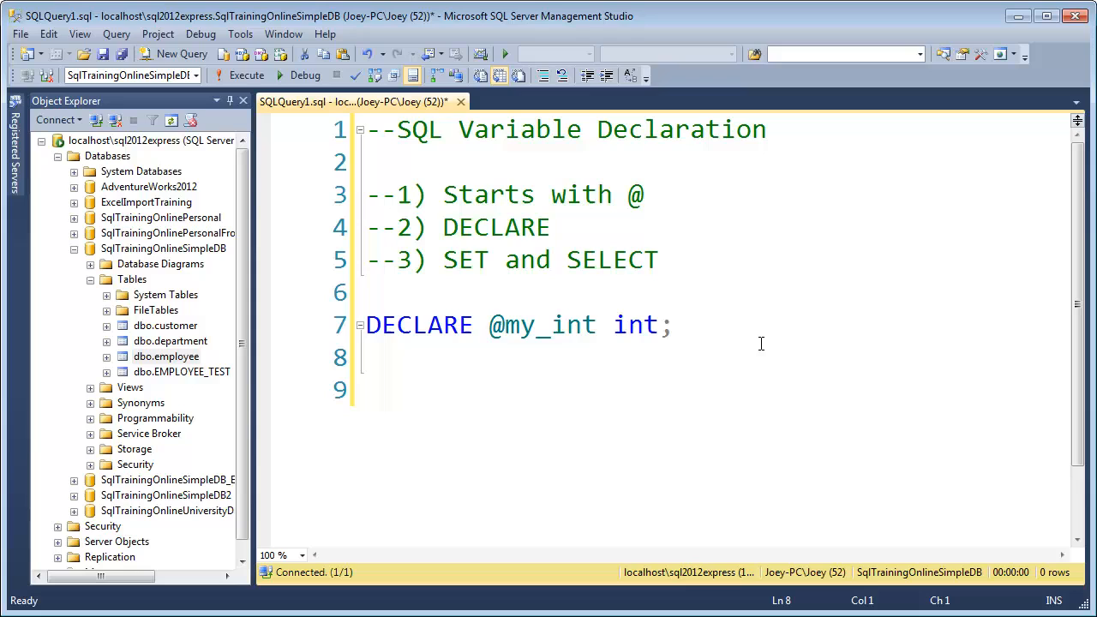
click(368, 358)
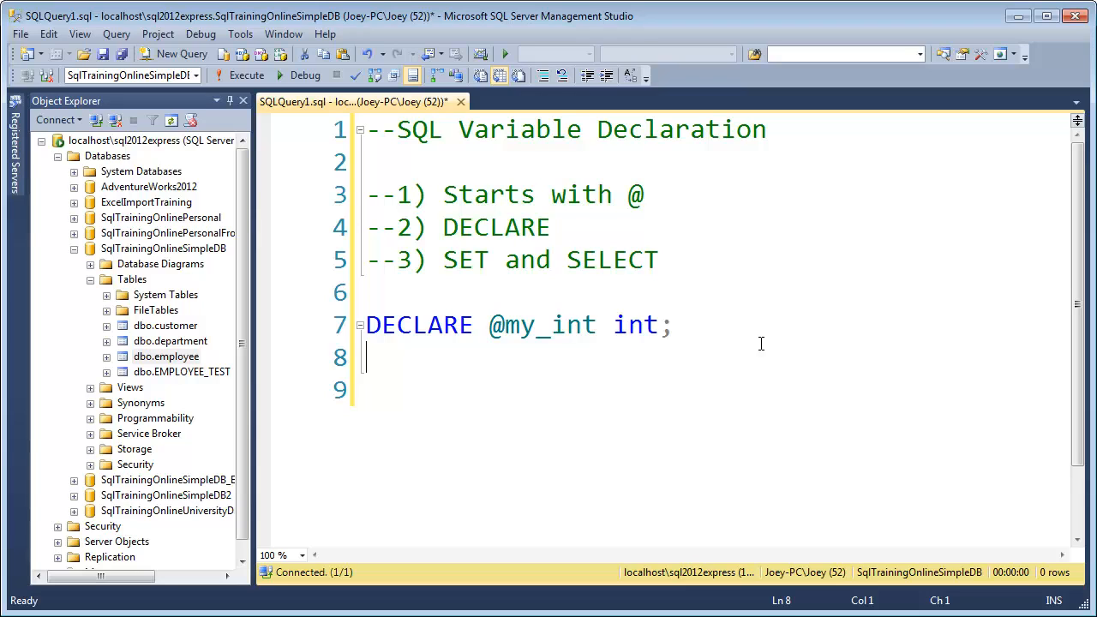
text(SET @)
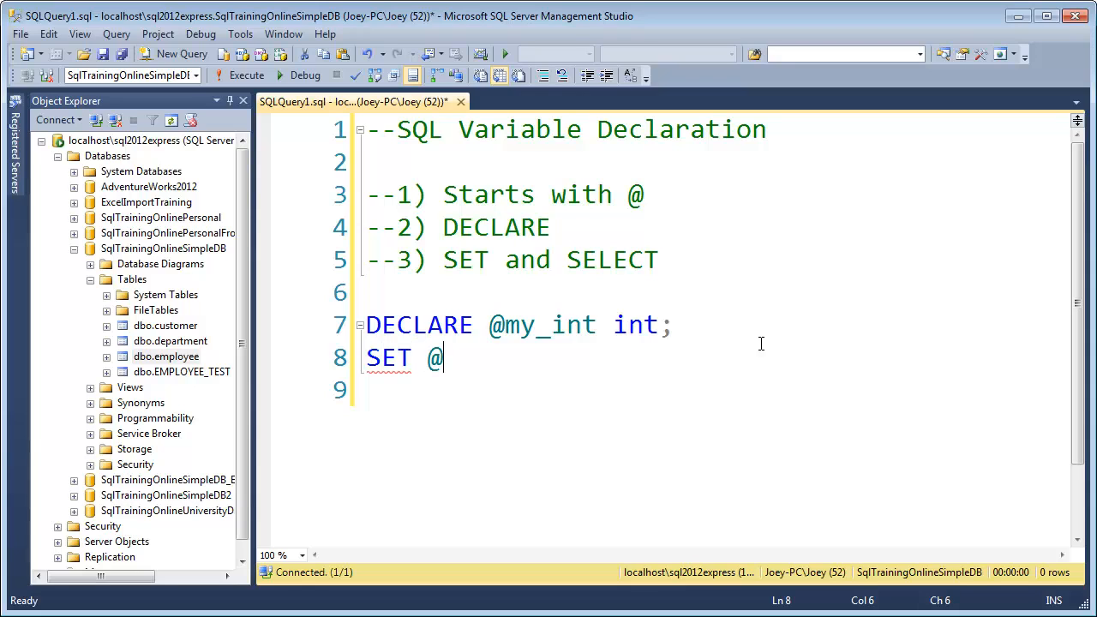
text(my_)
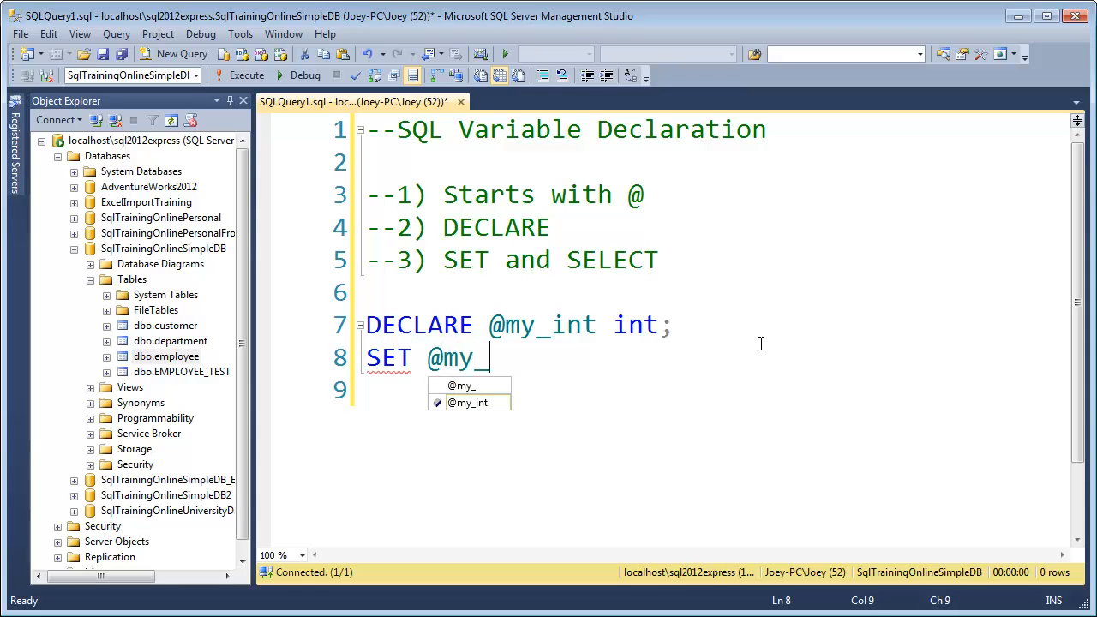
text(int)
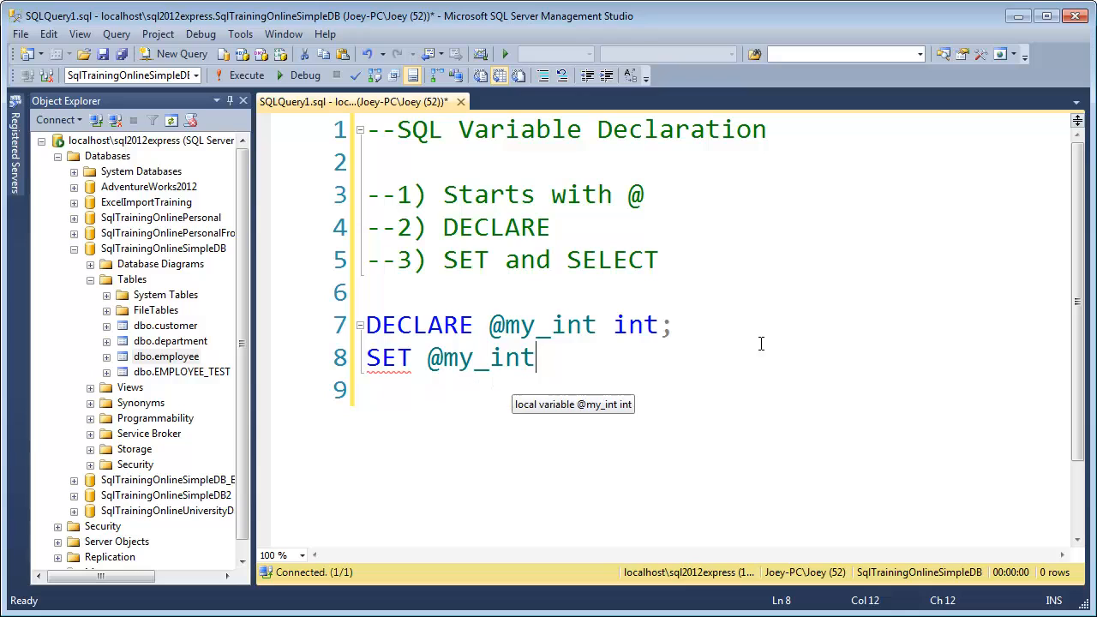
text(=3)
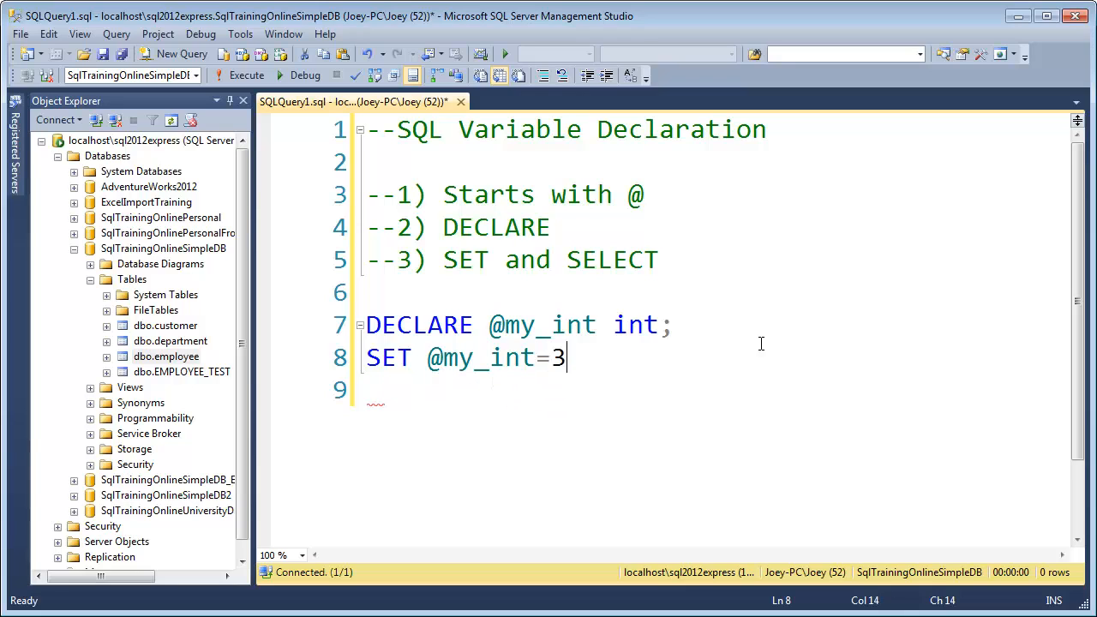
text(;)
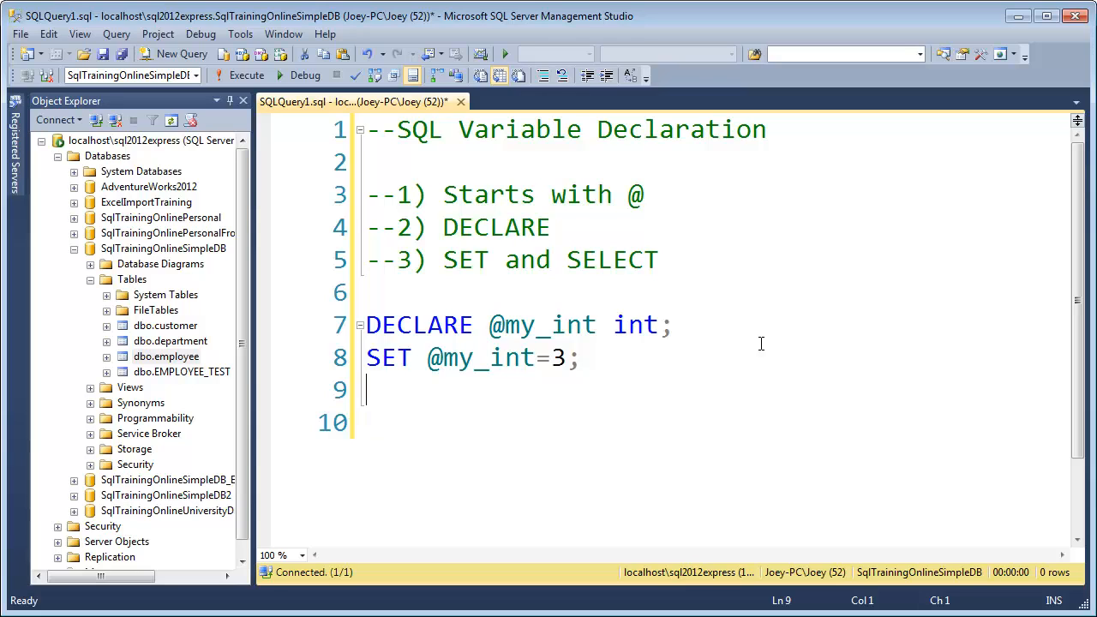
text(s)
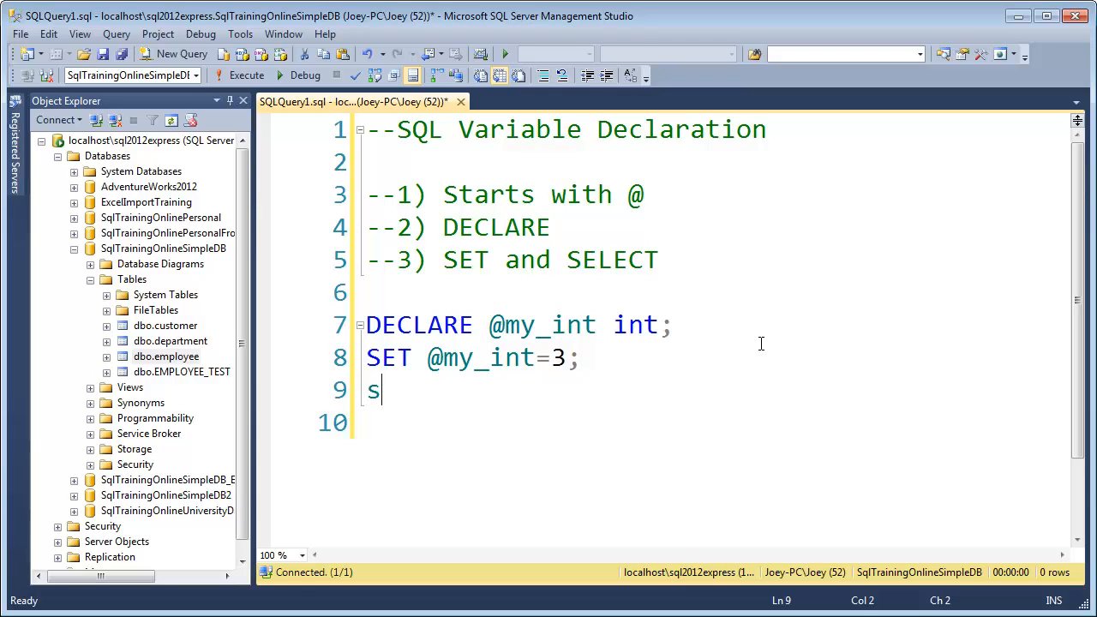
text(ELECT)
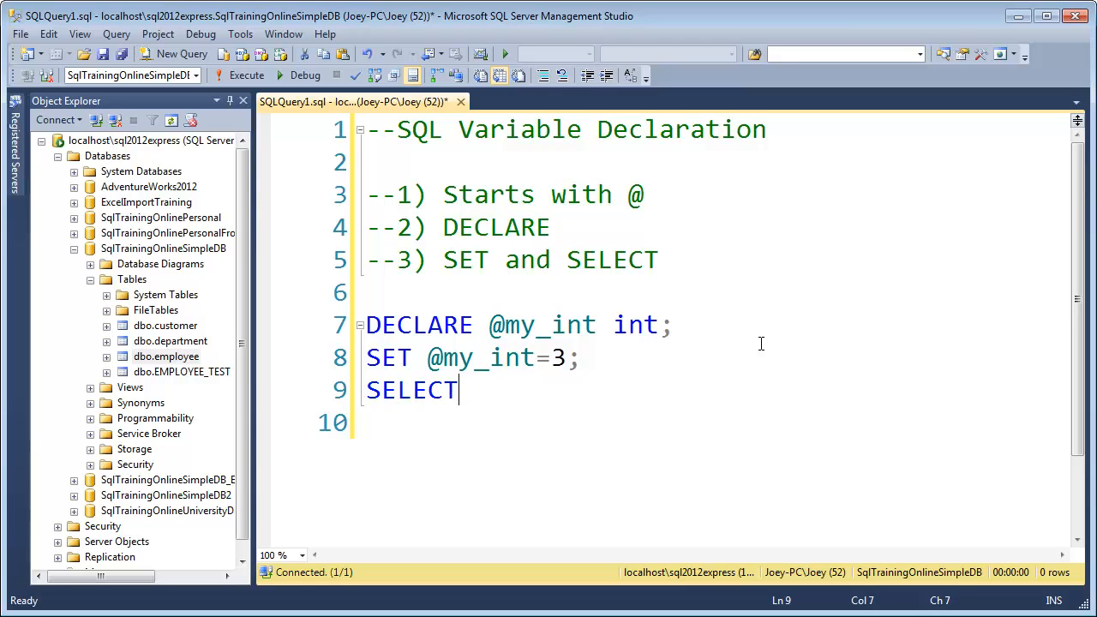
text(@M)
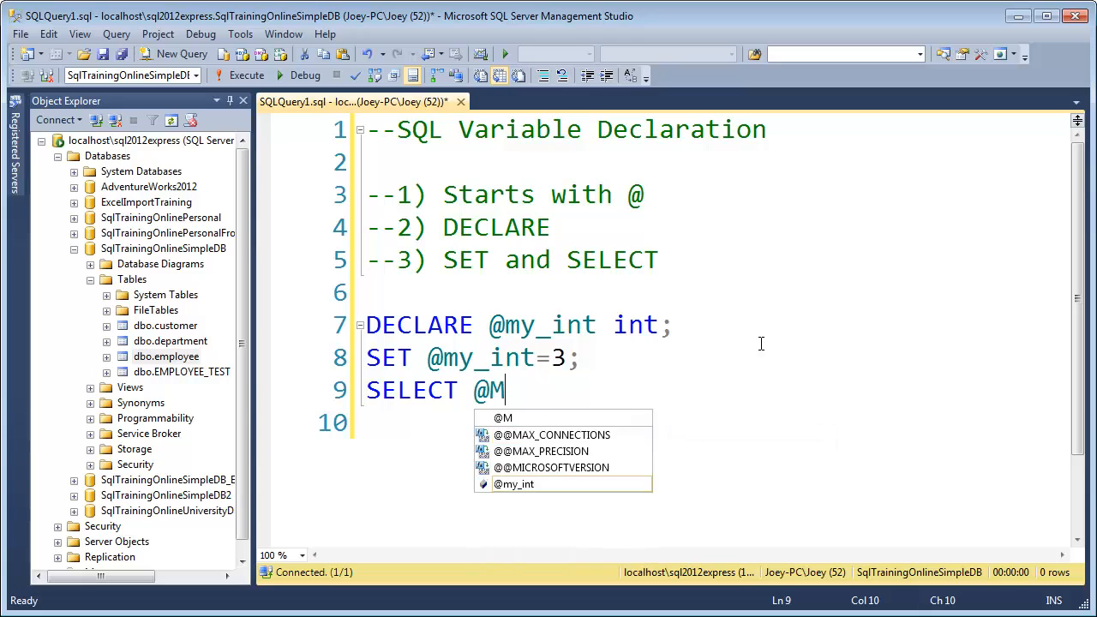
text(m)
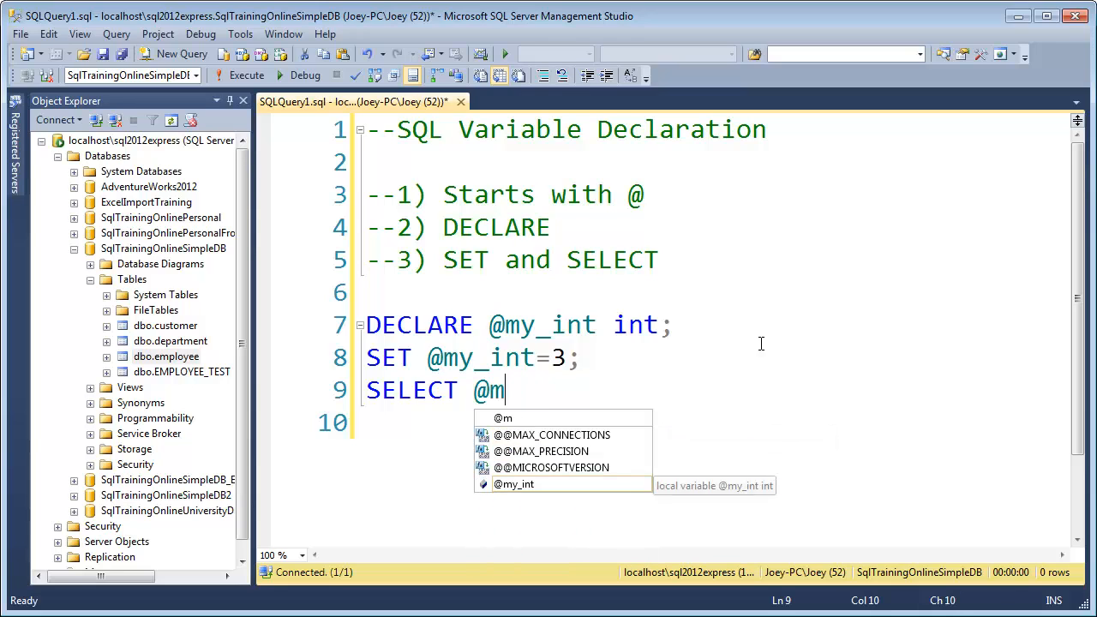
text(y)
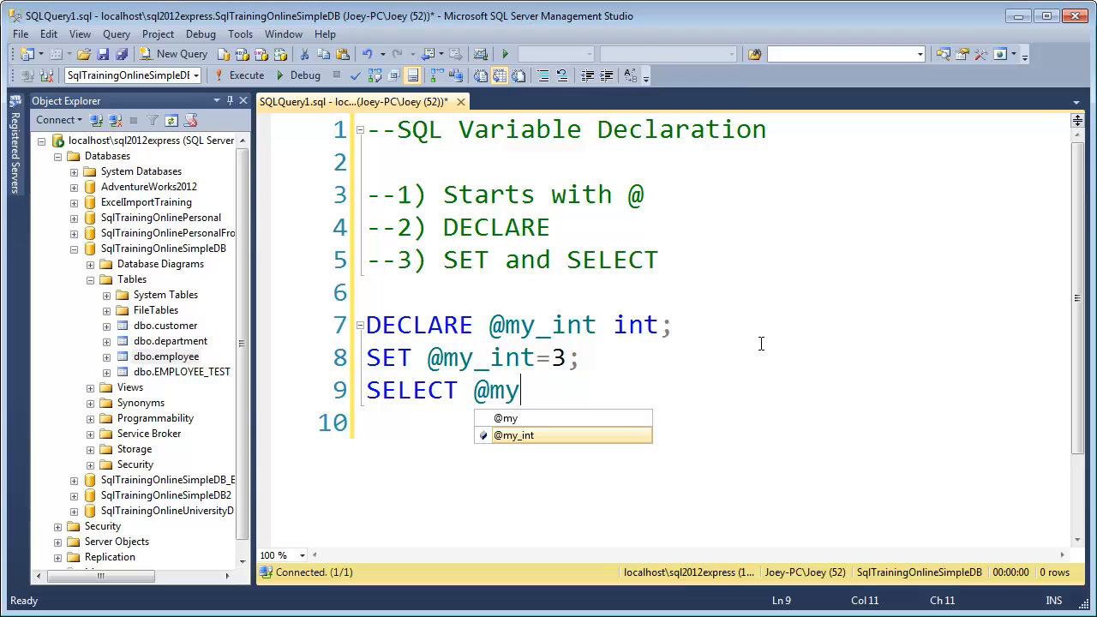
mouse_move(514, 436)
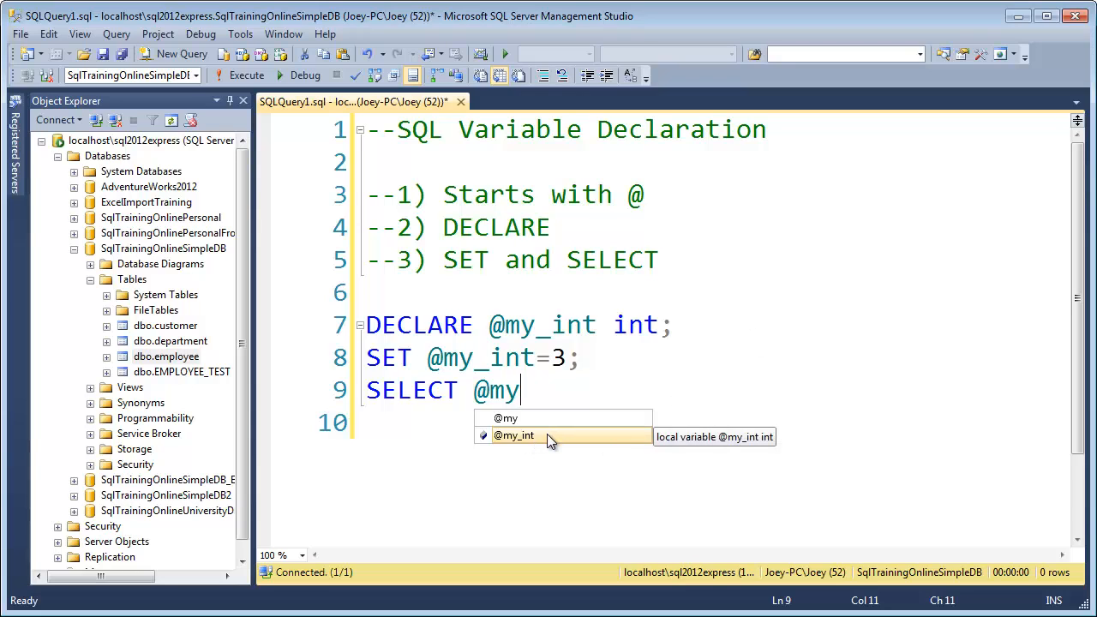
click(514, 435)
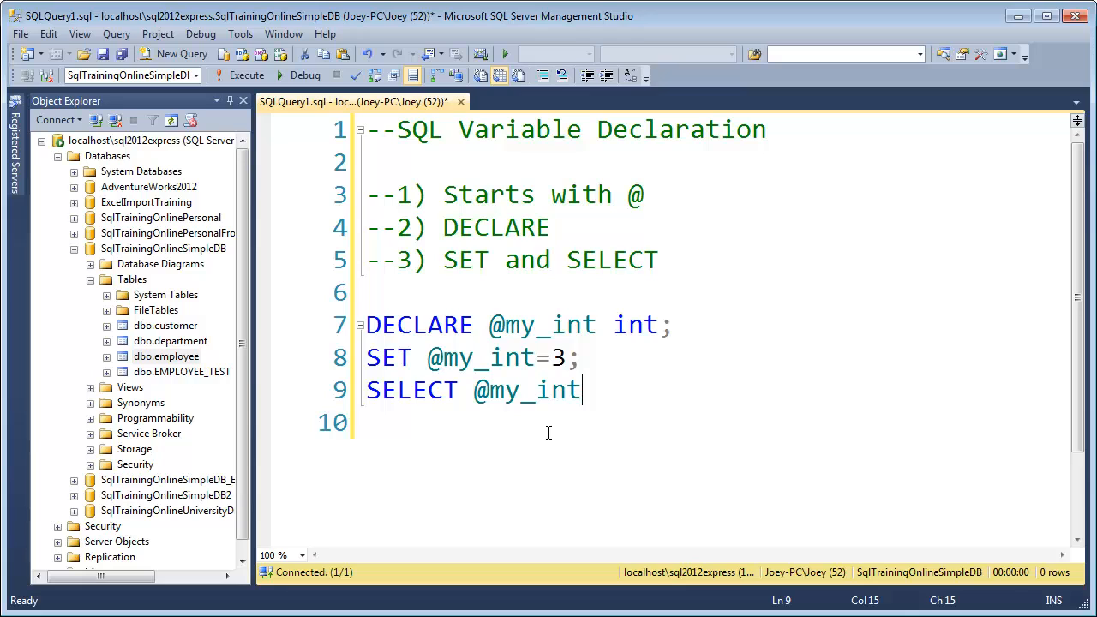
text(;)
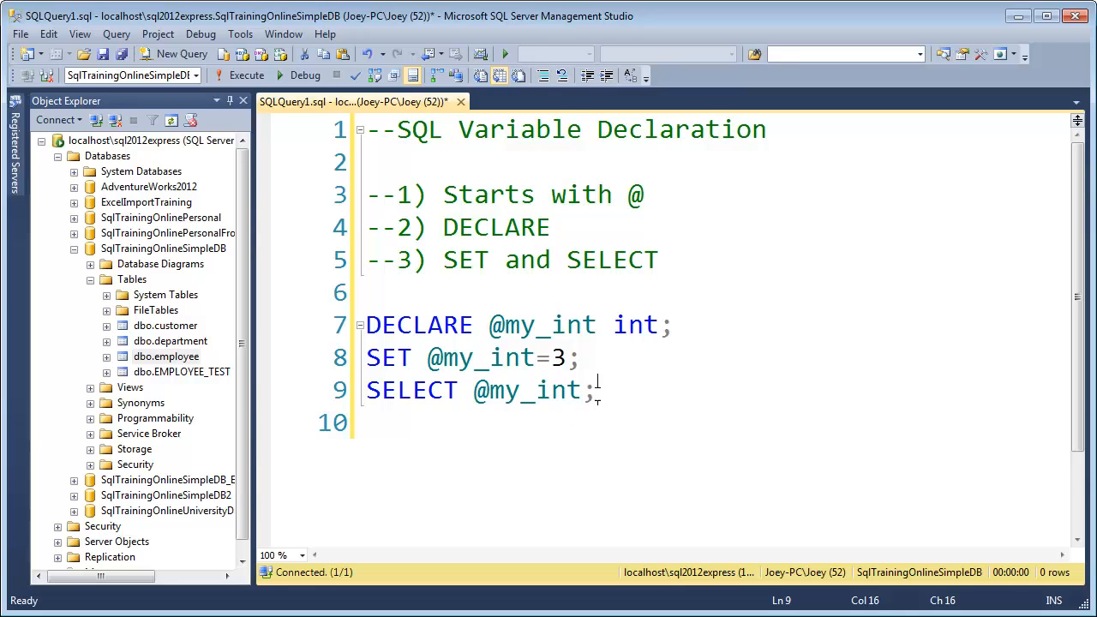
Step: Execute the declare-set-select batch on lines 7–9, returning the value 3
drag(366, 326, 596, 391)
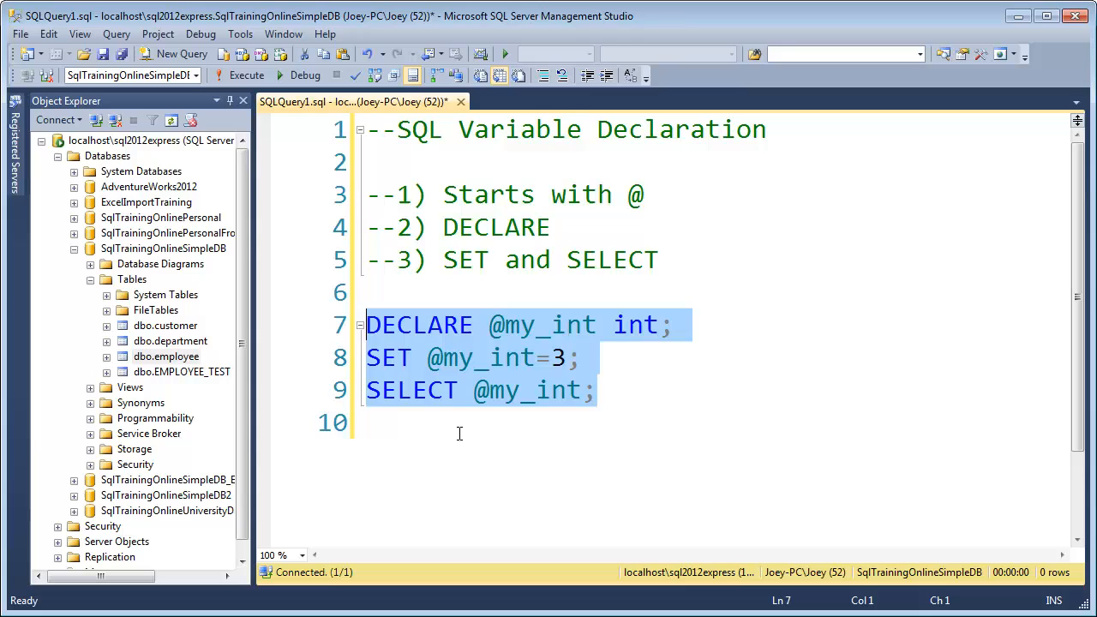
click(247, 76)
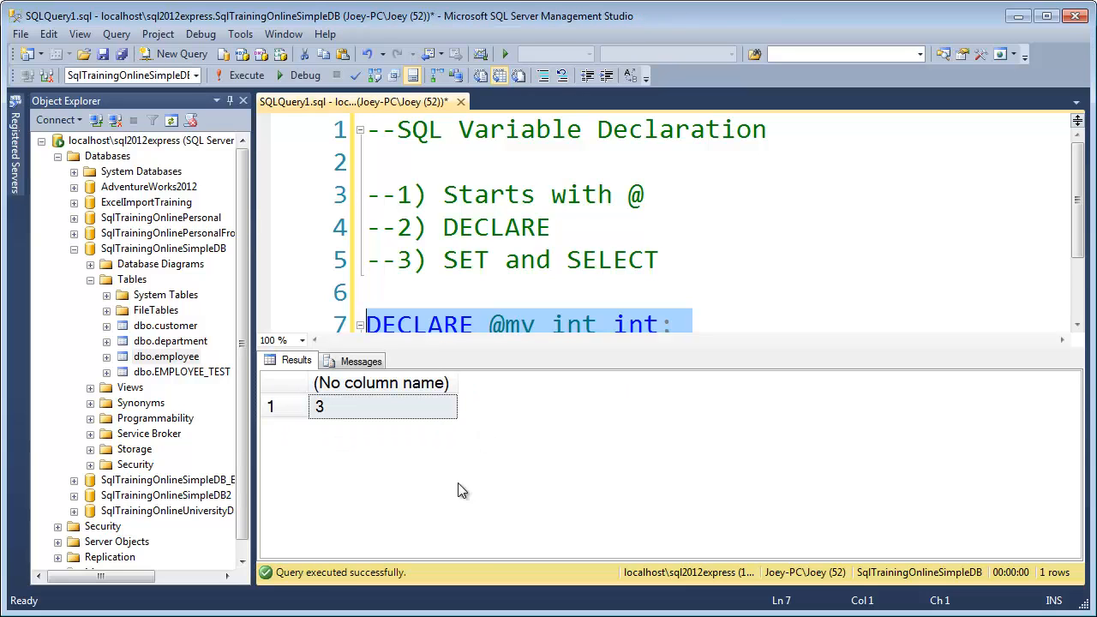
scroll(down, 3)
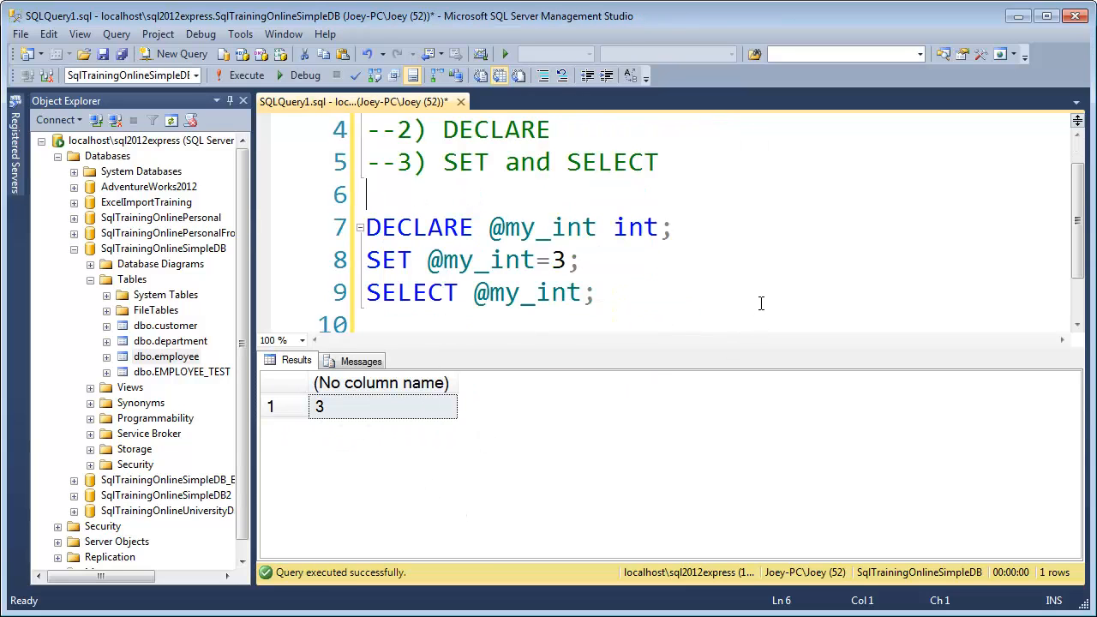
click(615, 261)
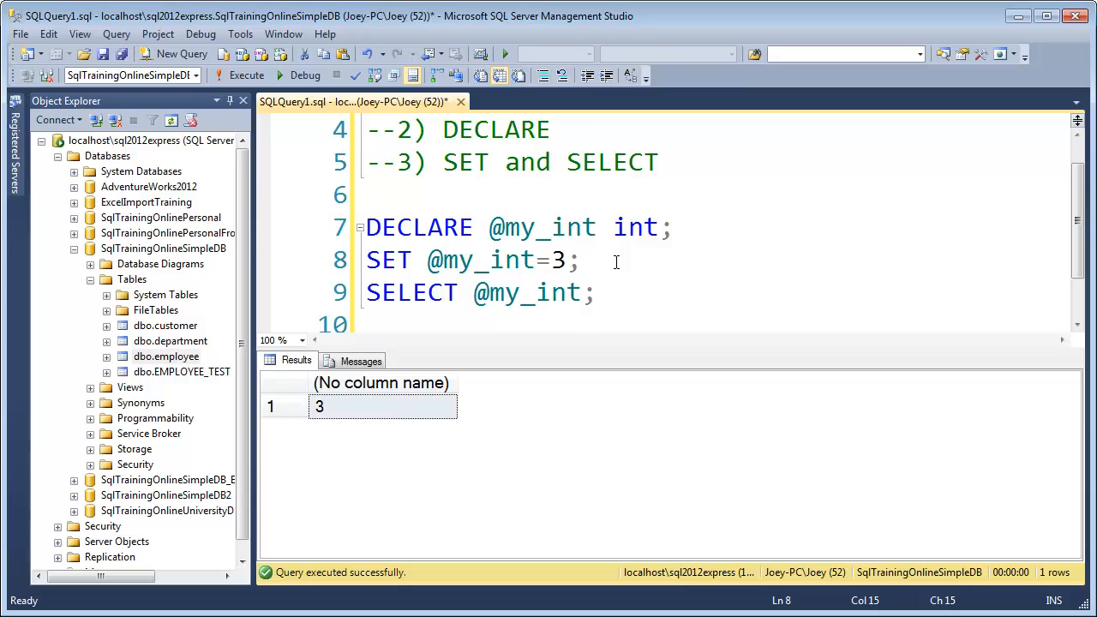
text(S)
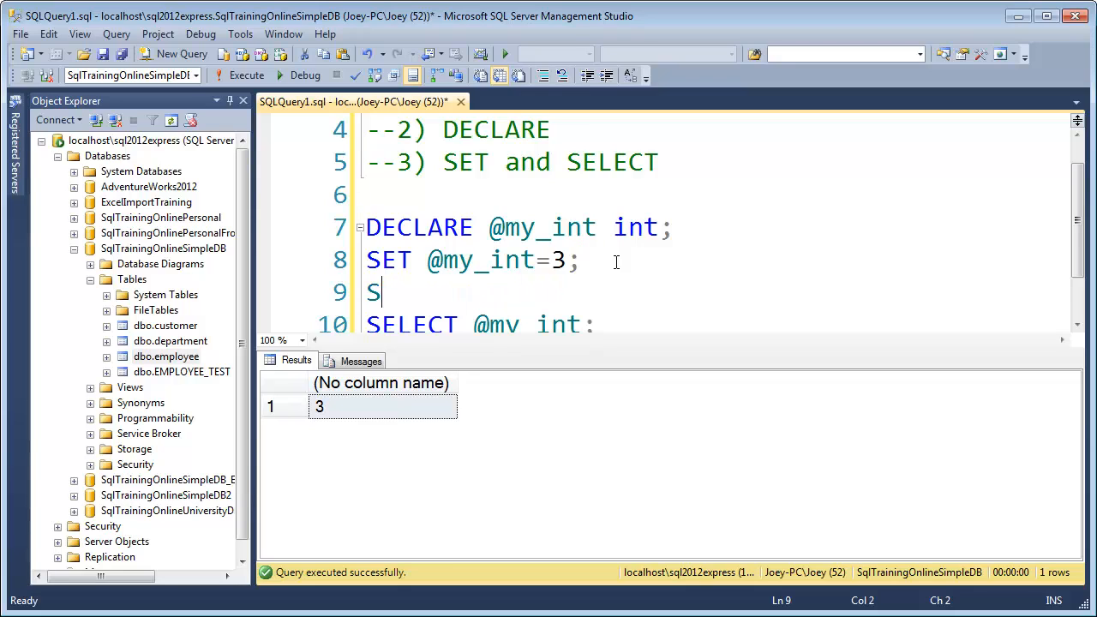
text(ET @)
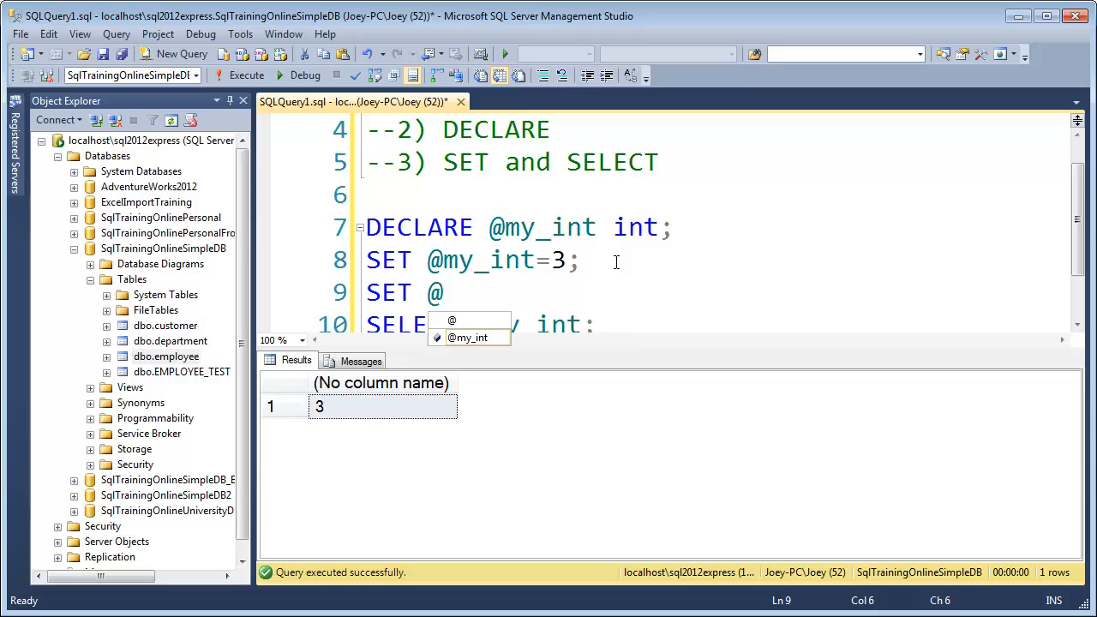
text(my)
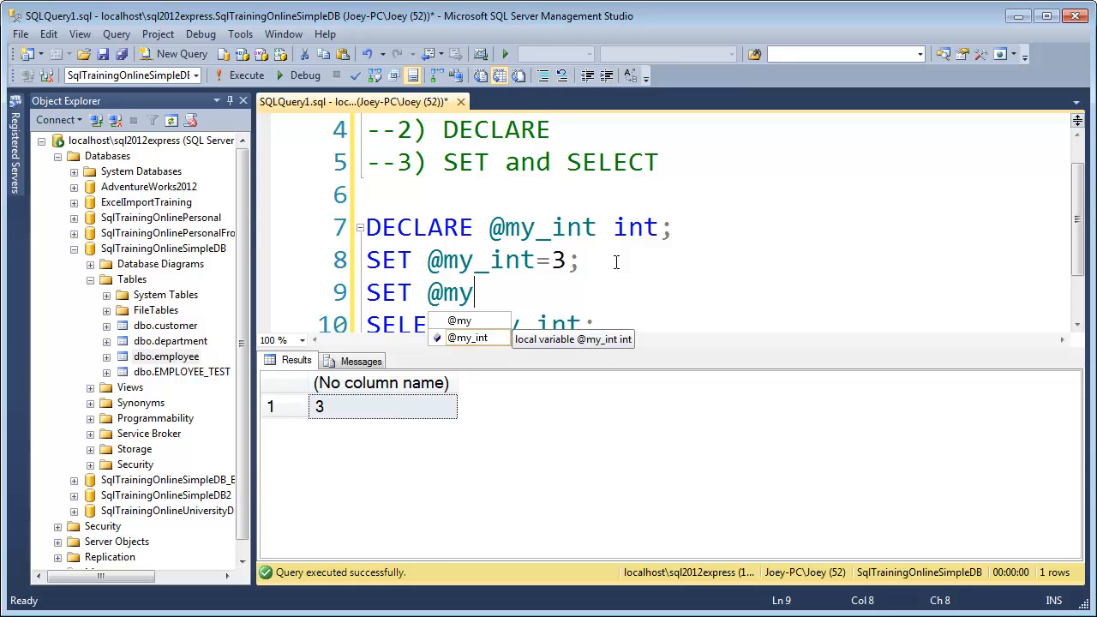
text(_int=)
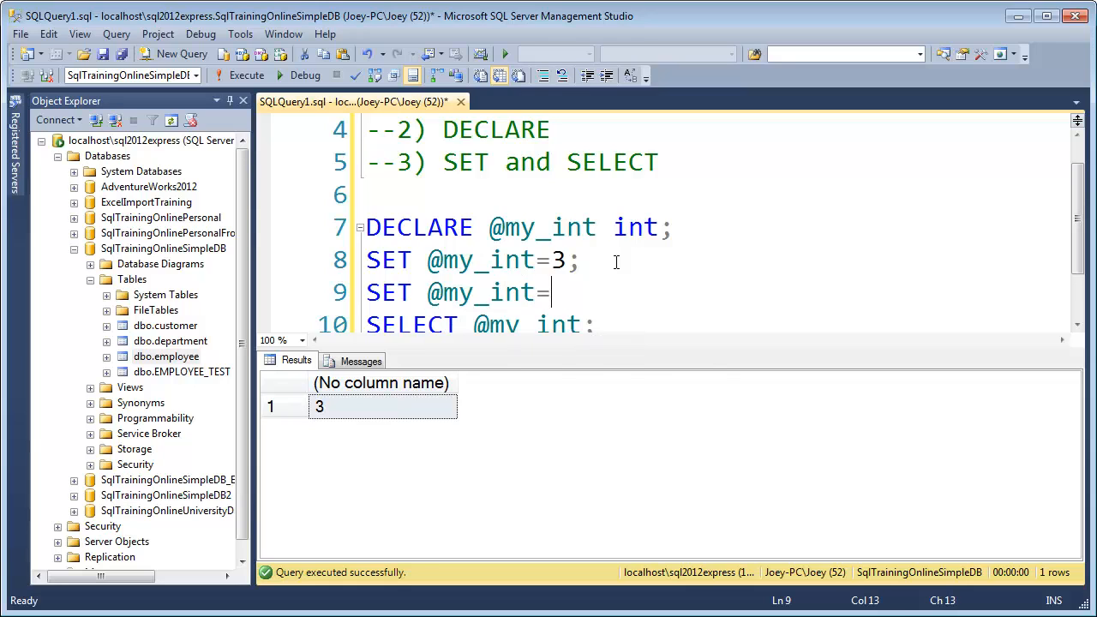
text(@my_int)
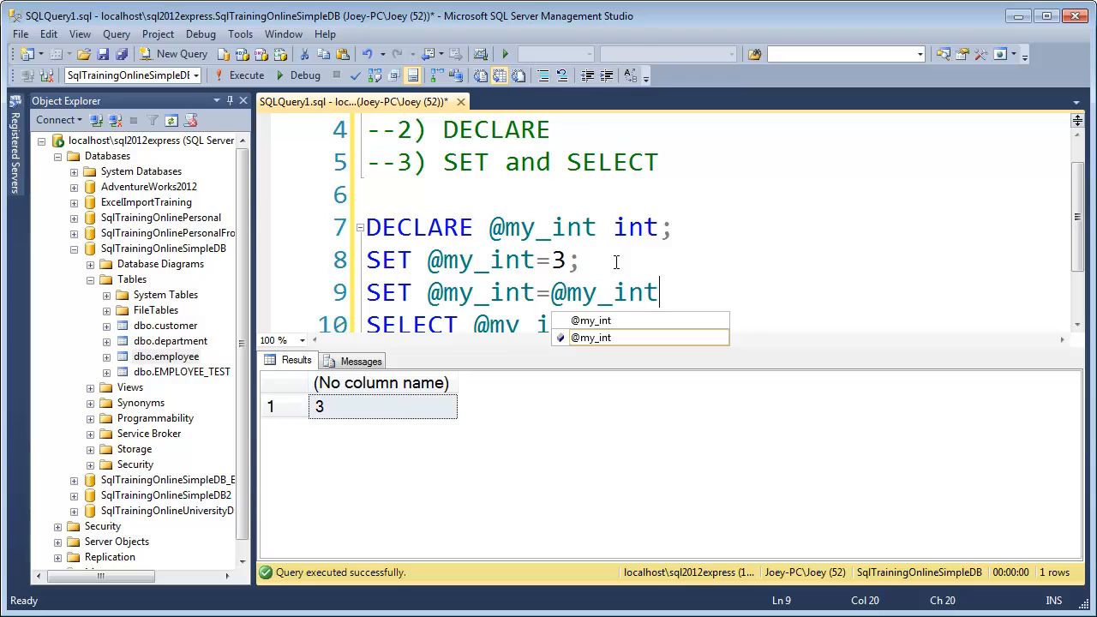
text(+ 1;)
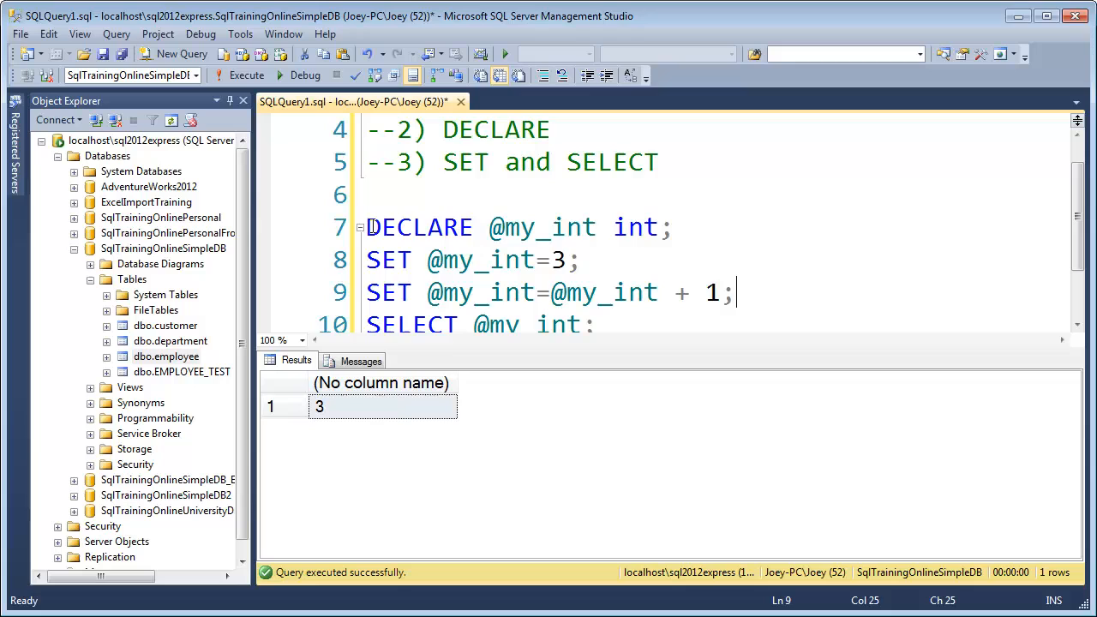
Step: Execute the four-statement batch so the results grid shows 4
drag(367, 226, 675, 226)
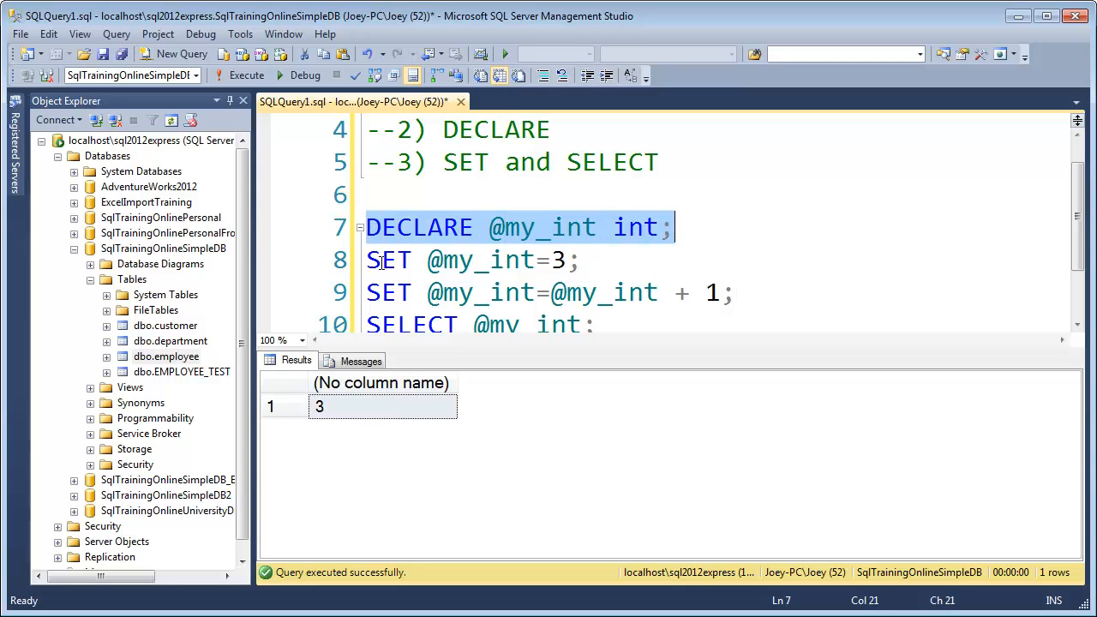
click(591, 260)
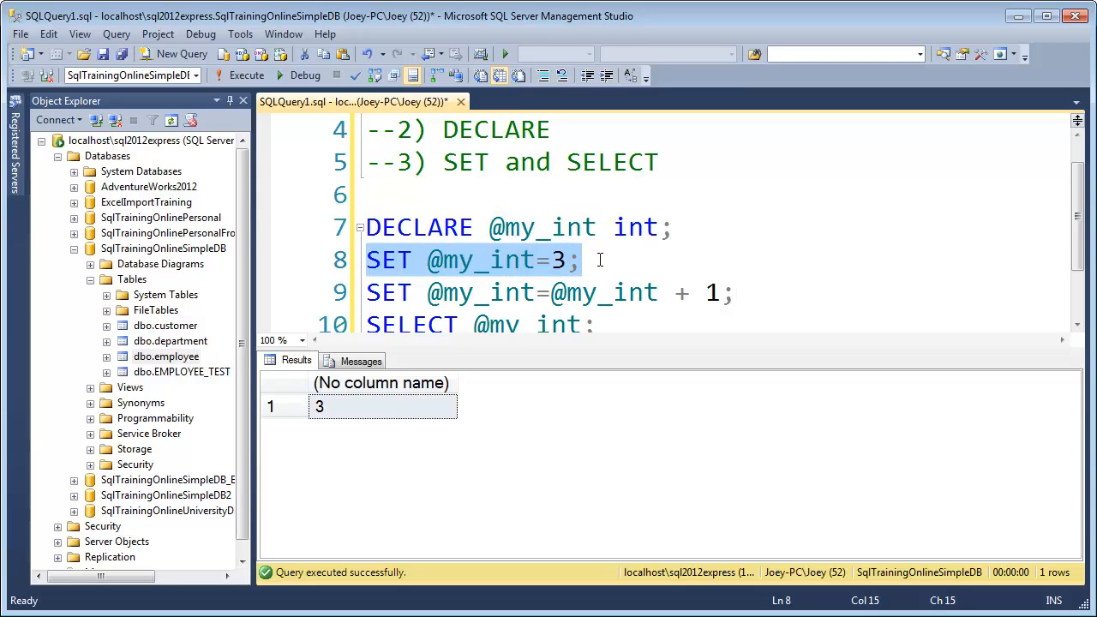
mouse_move(480, 271)
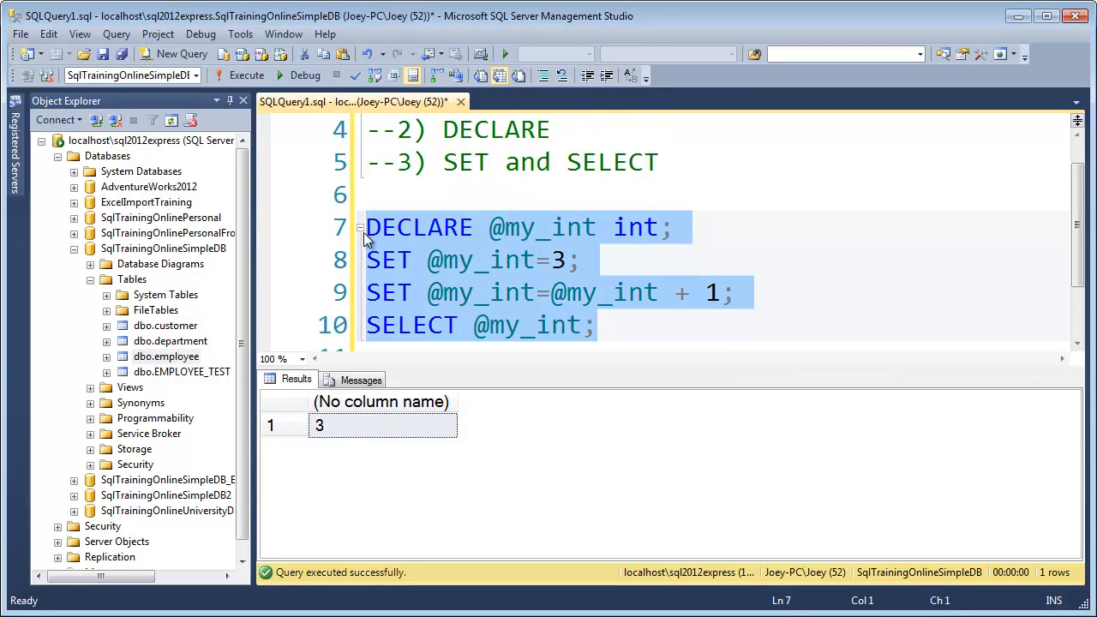
click(247, 76)
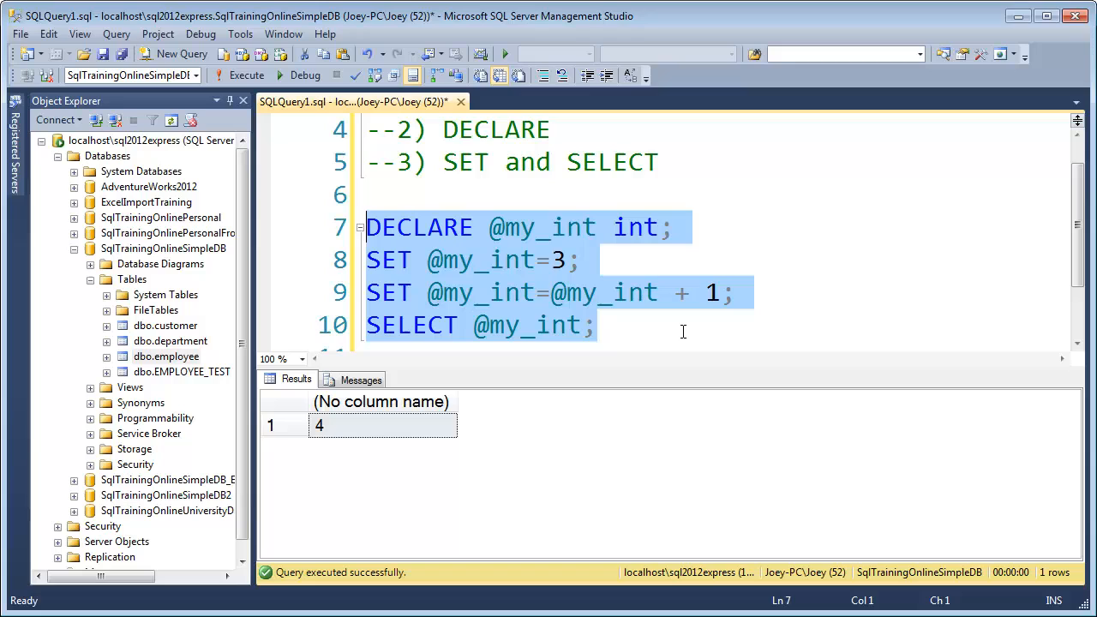
click(593, 325)
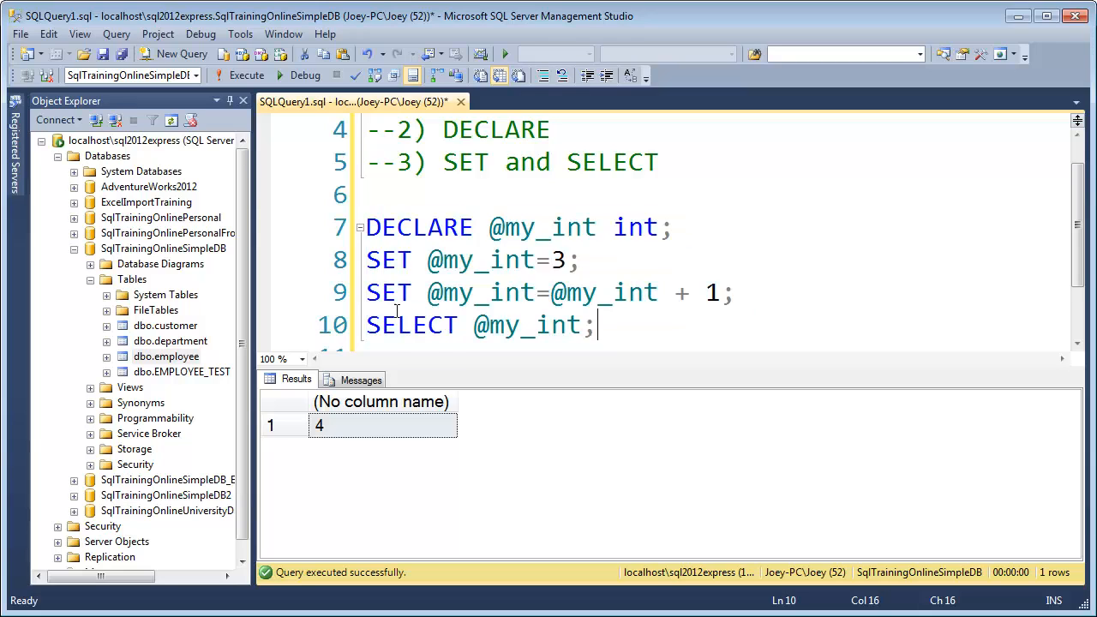
double_click(387, 261)
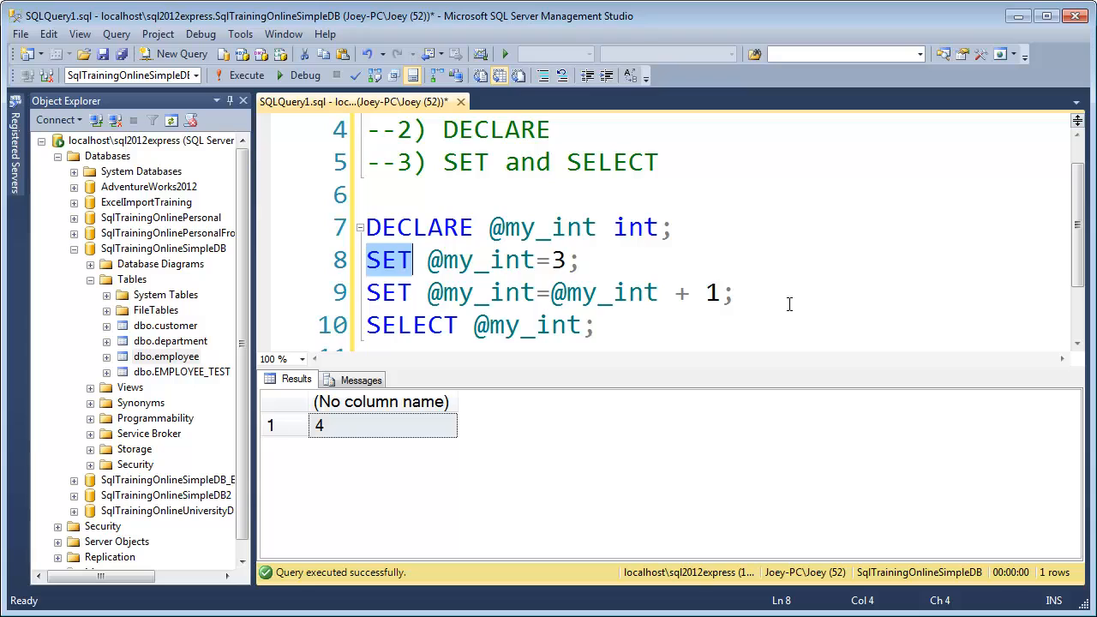
text(SELECT)
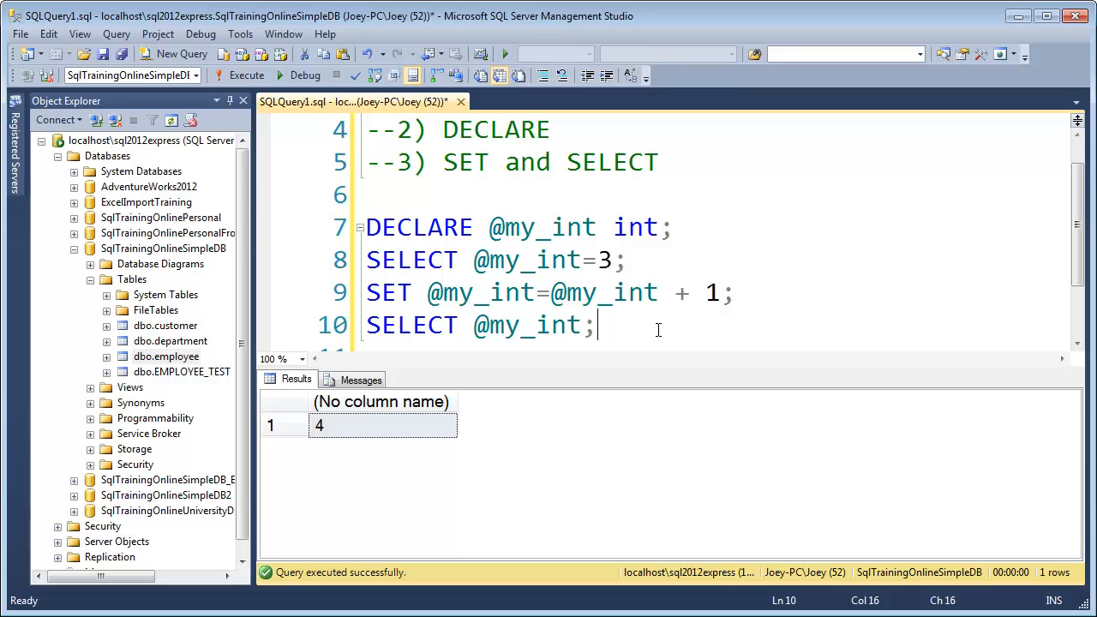
drag(367, 226, 596, 325)
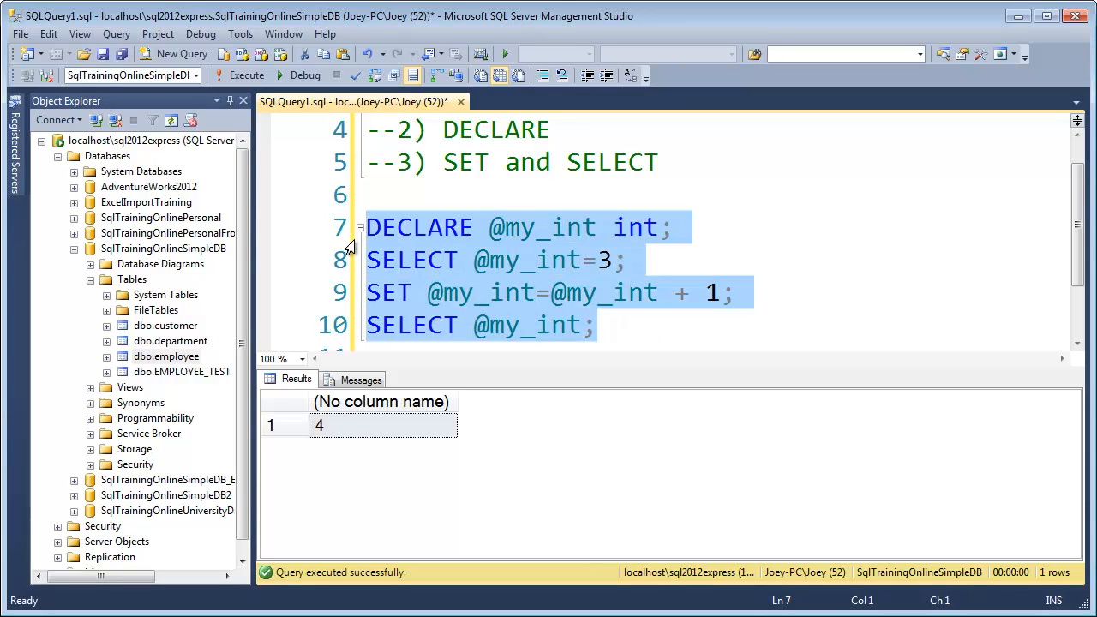
click(675, 293)
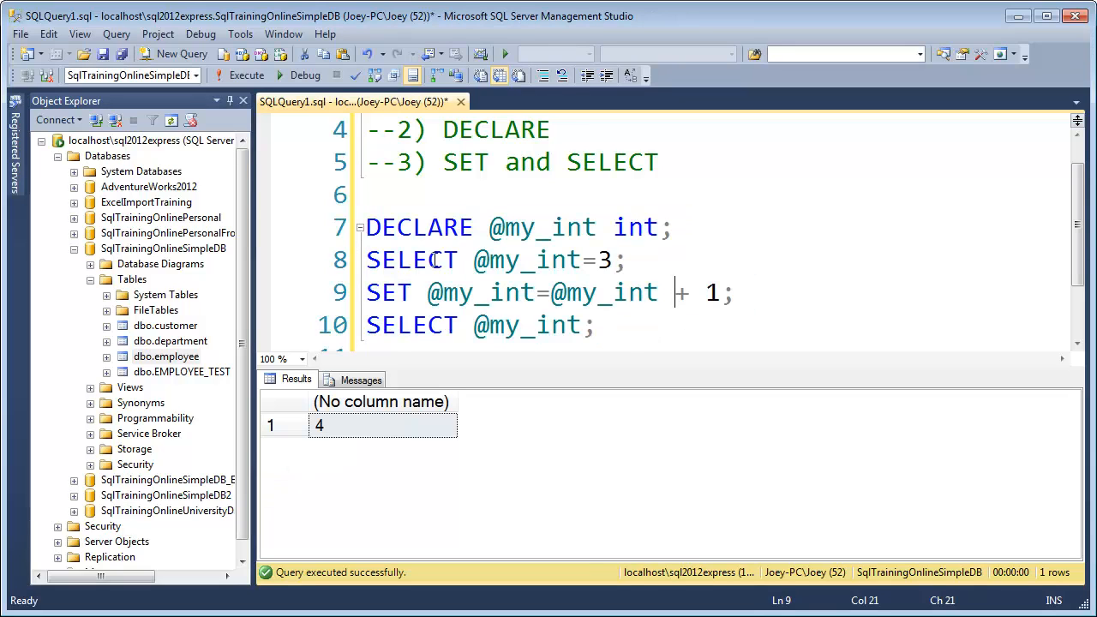
double_click(411, 261)
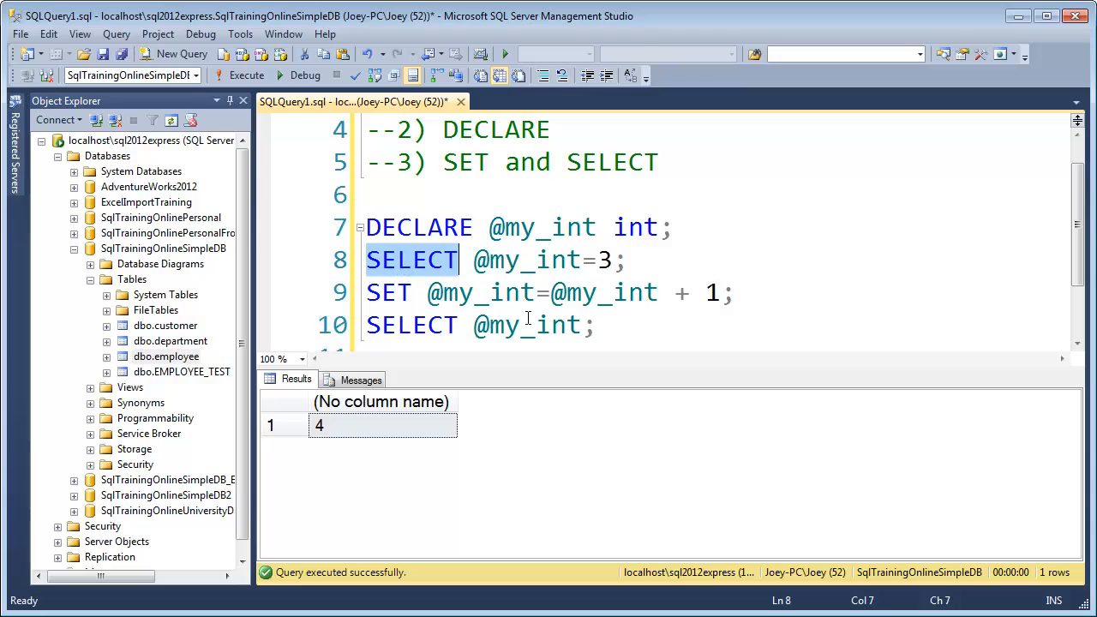
click(613, 325)
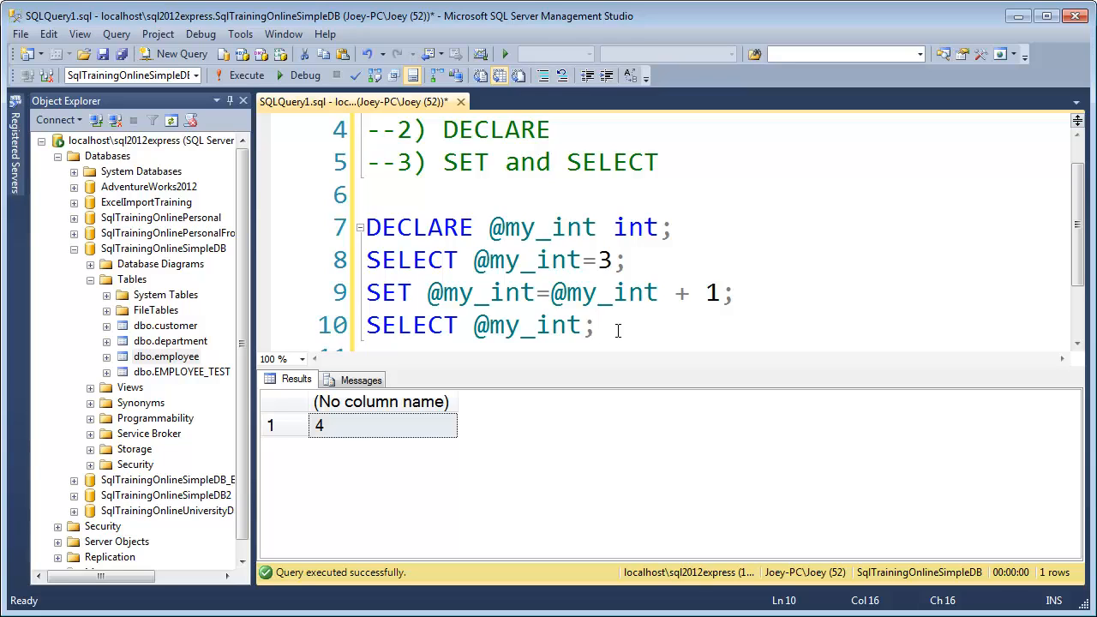
click(597, 326)
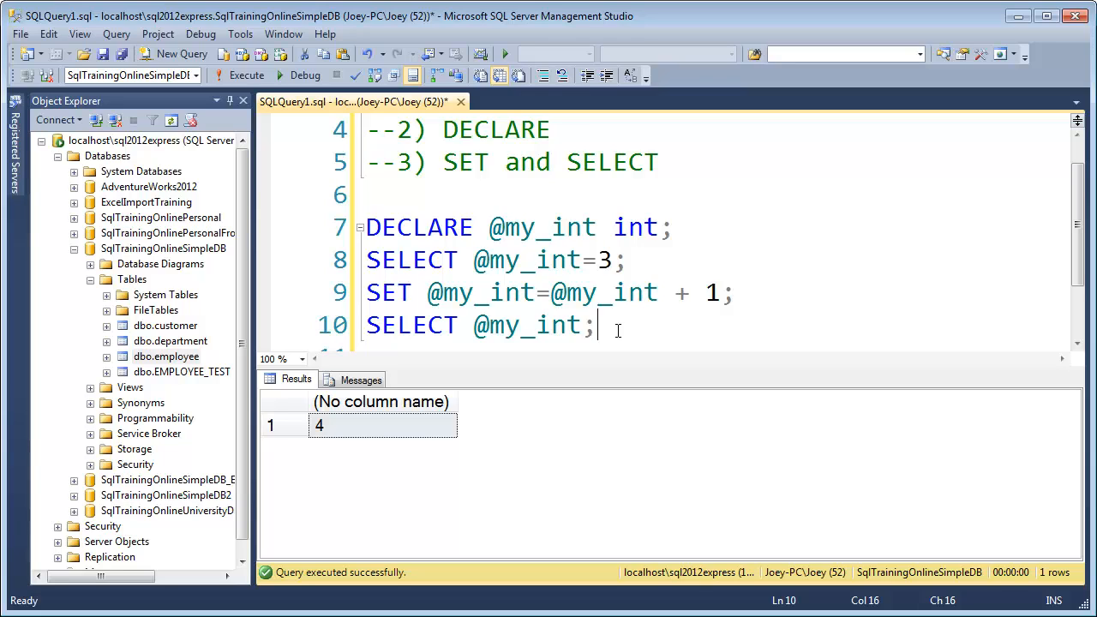